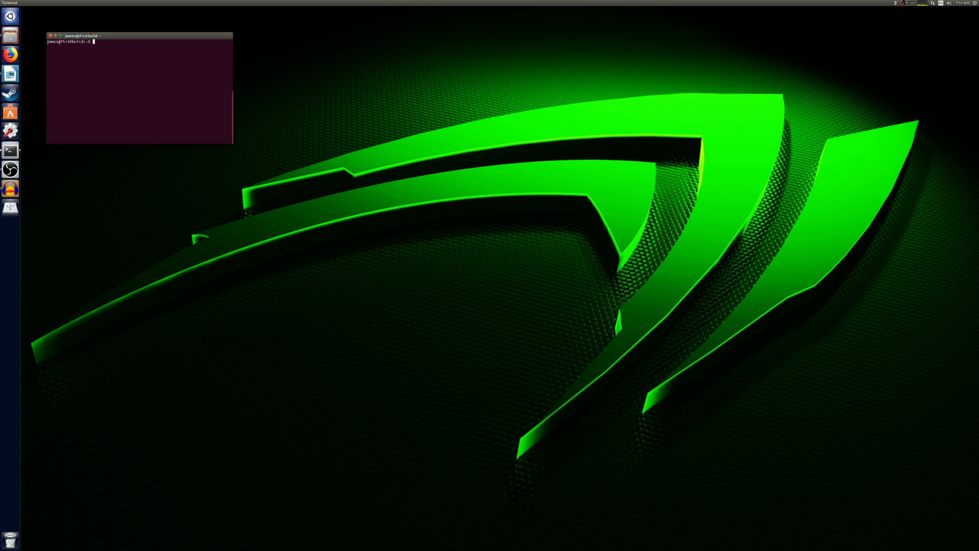
pyautogui.moveTo(17, 347)
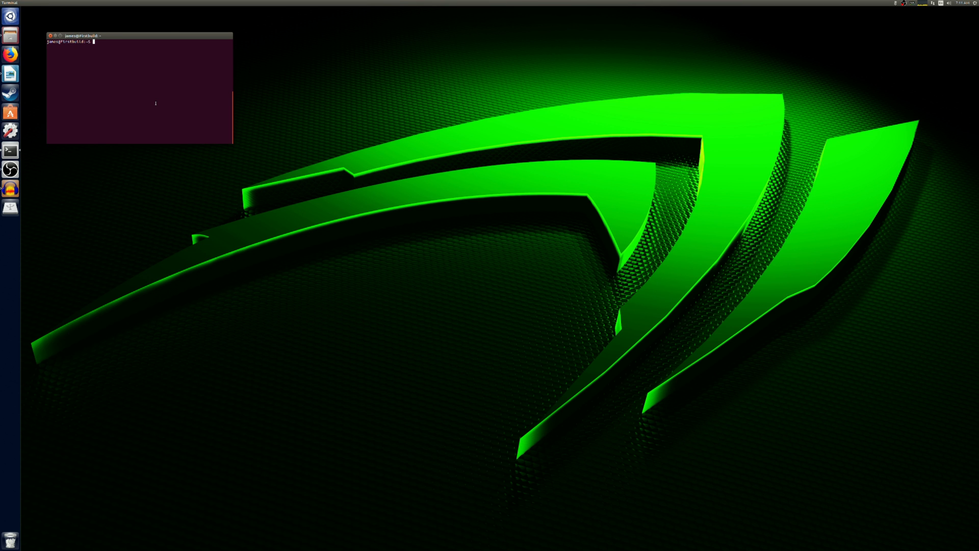
# Run sudo gedit /etc/X11/xorg.conf to edit the X config with admin rights.
pyautogui.write('sudo gedit /etc/X11/xorg.conf')
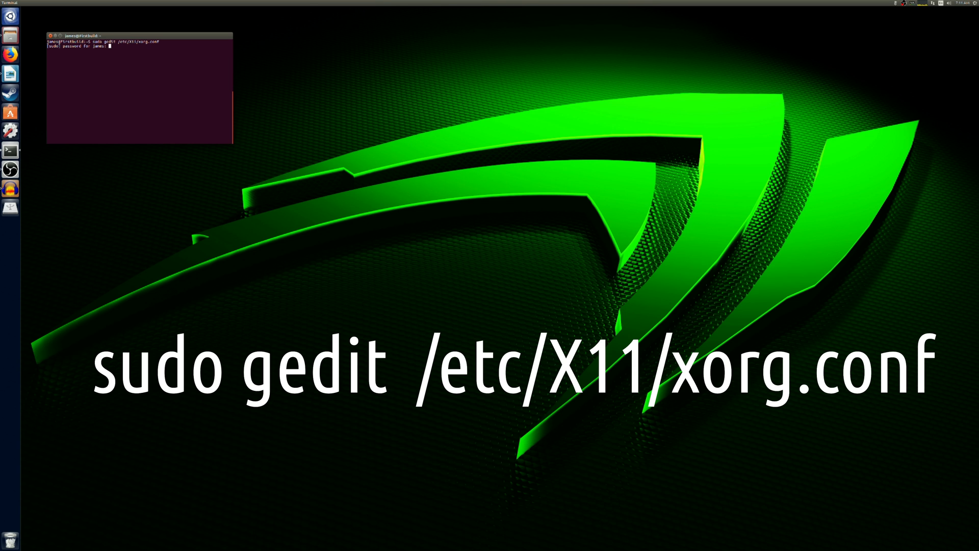
# Submit the password and add Option "Coolbits" "28" to the Device section.
pyautogui.press('Return')
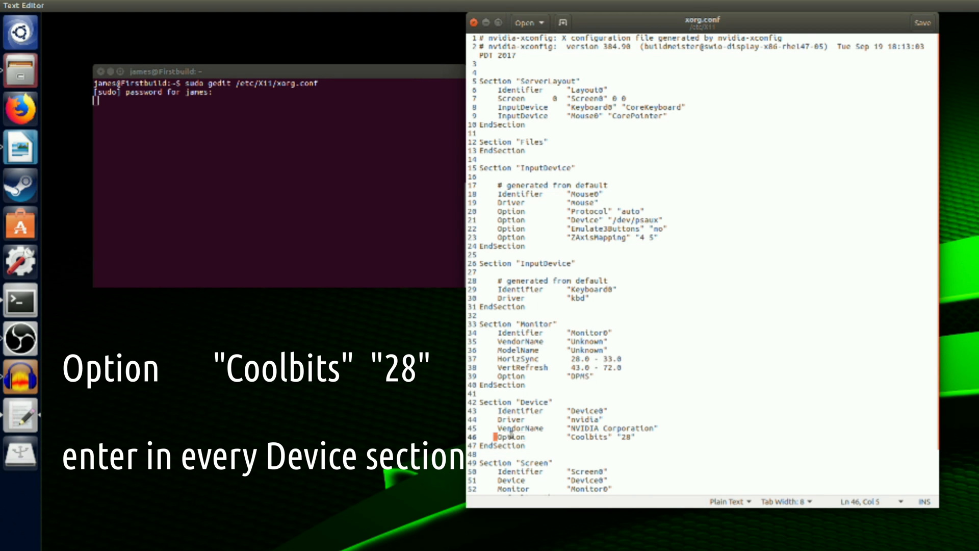
pyautogui.tripleClick(572, 436)
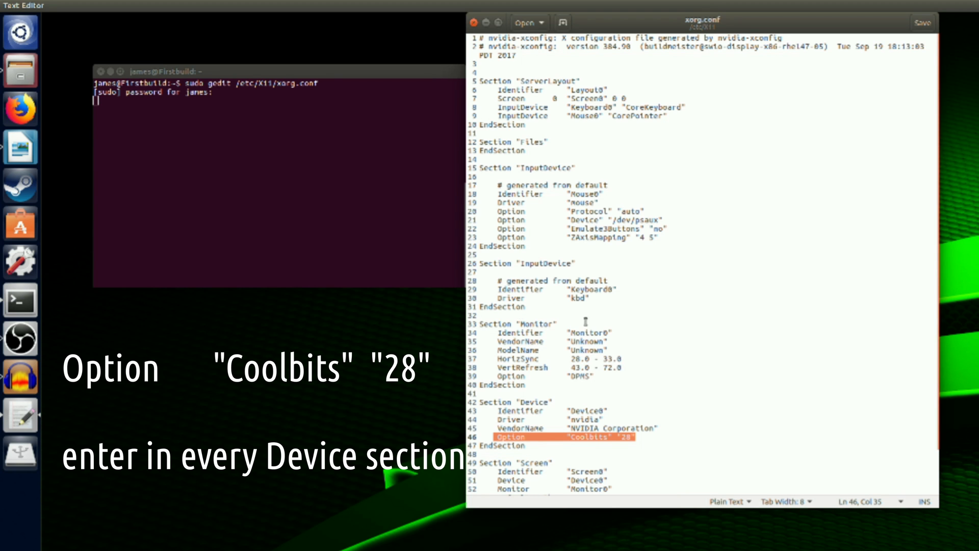
pyautogui.moveTo(241, 527)
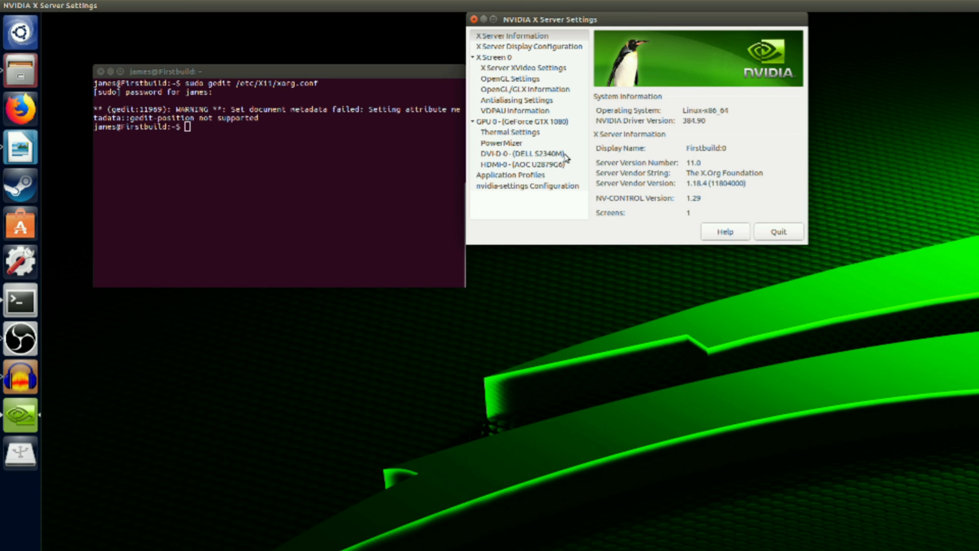
pyautogui.moveTo(582, 129)
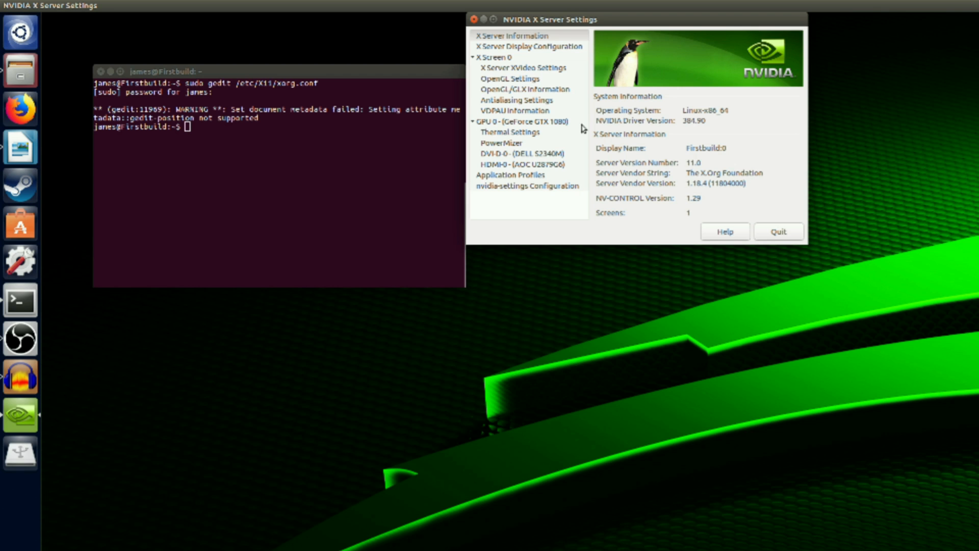
# Show GPU 0's Thermal Settings with fan speed control enabled at 70.
pyautogui.click(509, 132)
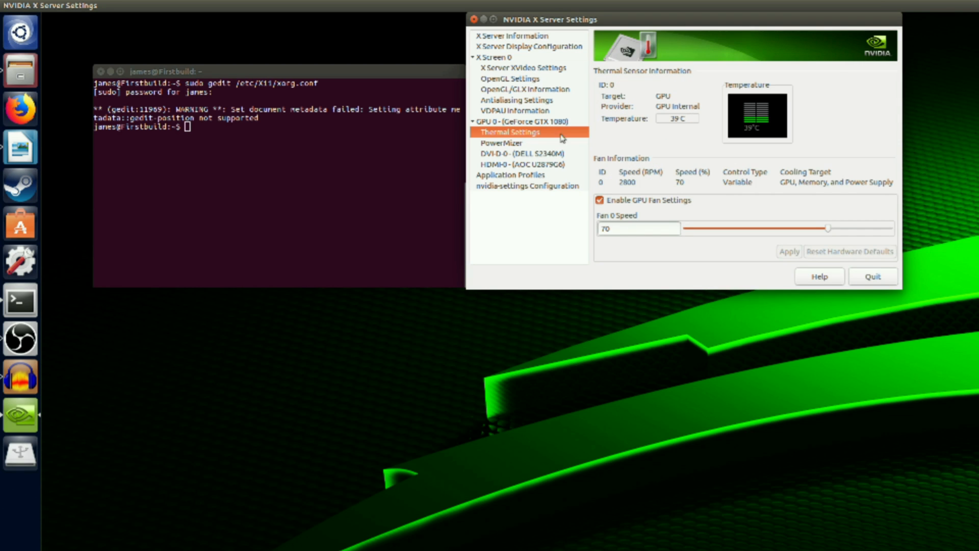
pyautogui.moveTo(728, 247)
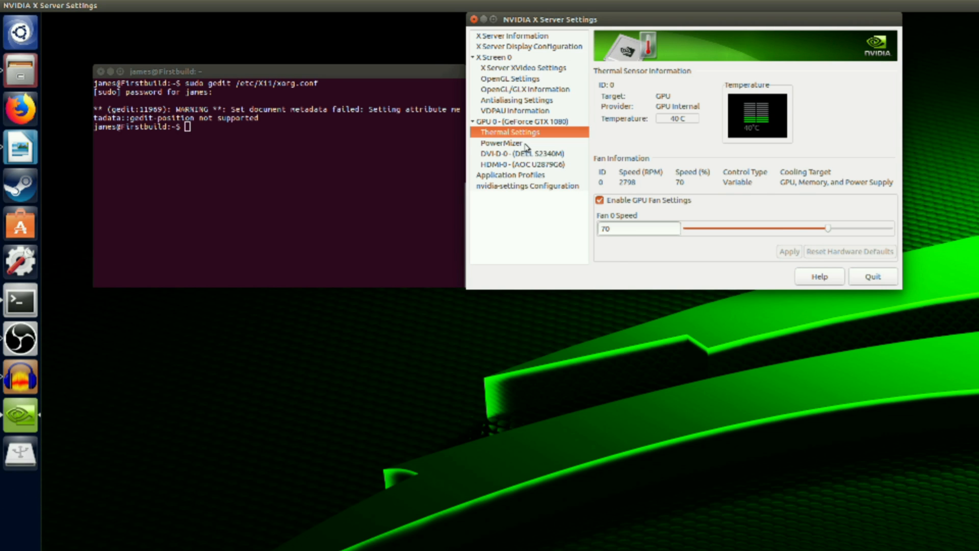
# Show GPU 0's PowerMizer page with clock offset 250 and memory offset 850.
pyautogui.click(502, 143)
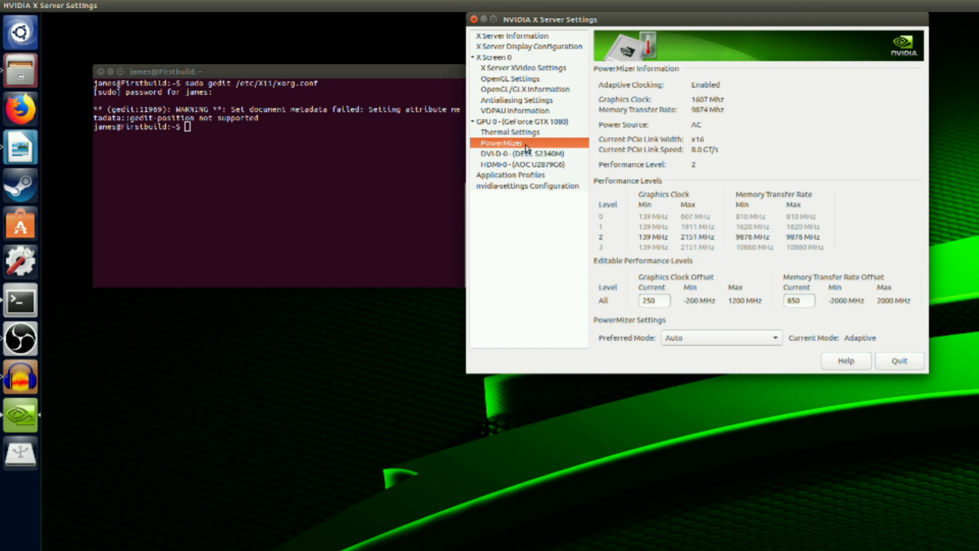
pyautogui.moveTo(642, 271)
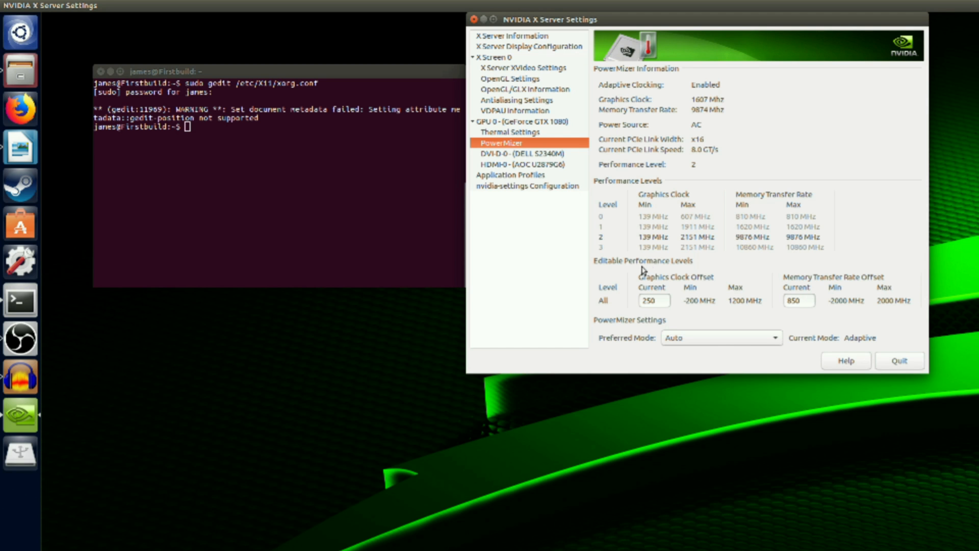
pyautogui.moveTo(773, 337)
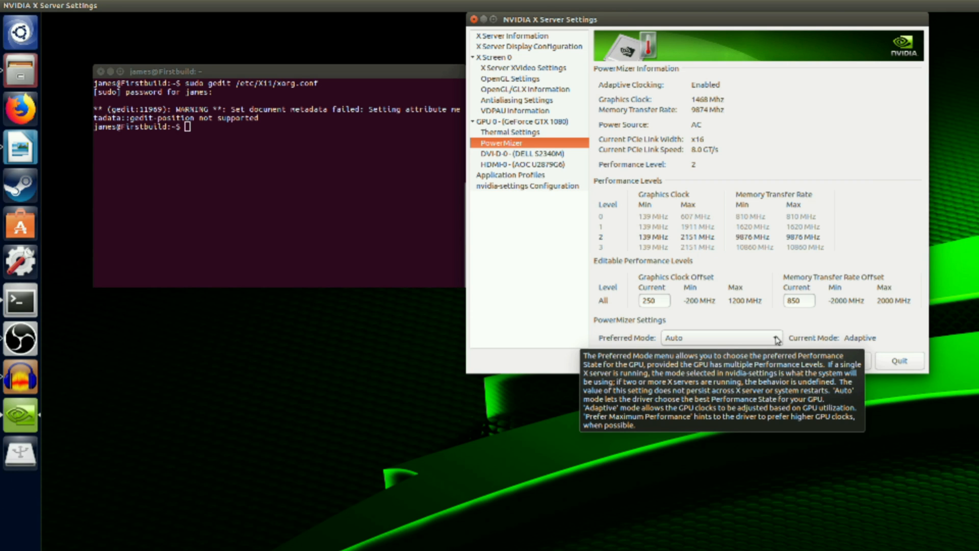
pyautogui.moveTo(940, 216)
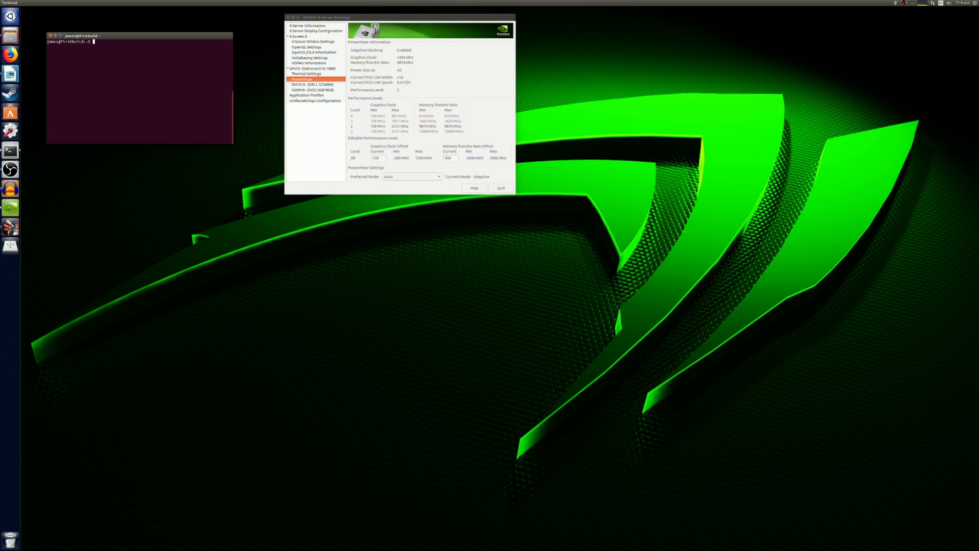
pyautogui.moveTo(184, 412)
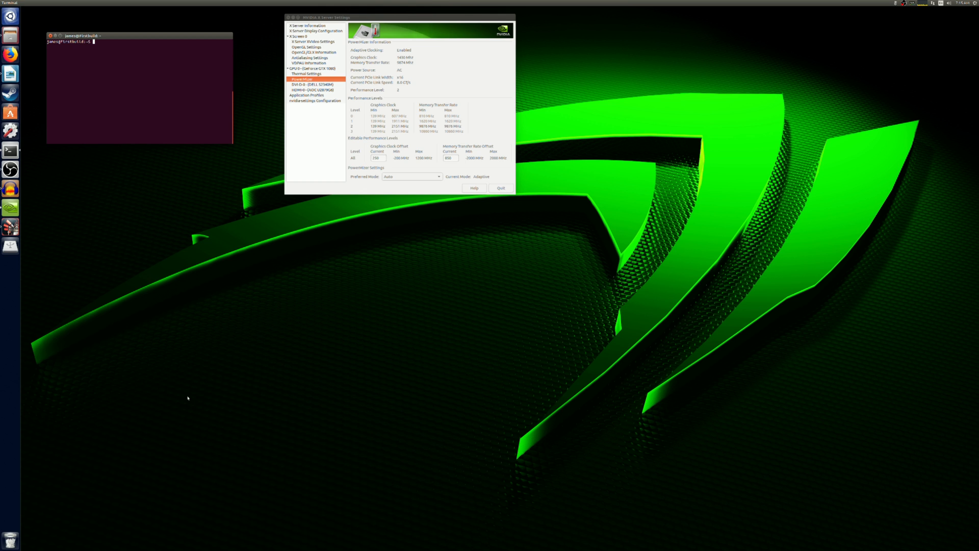
pyautogui.moveTo(236, 410)
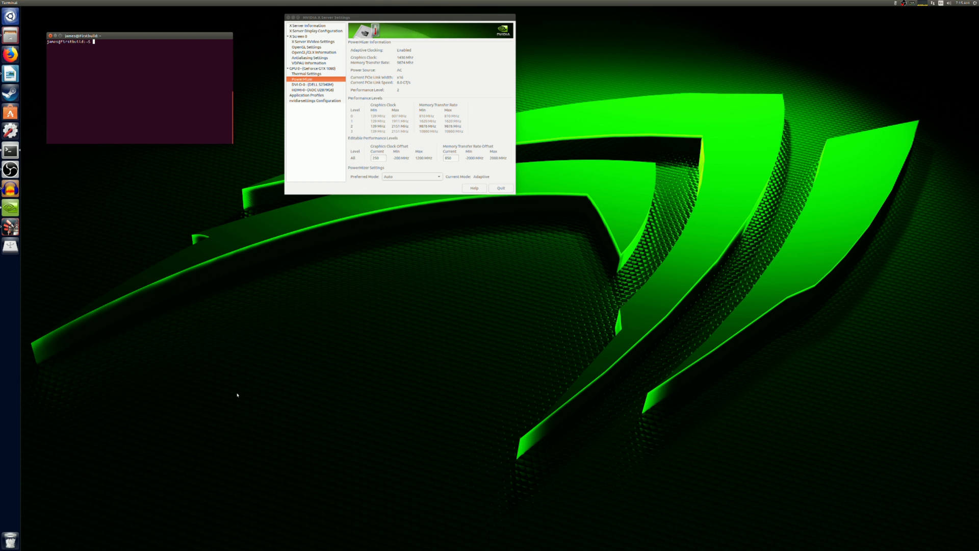
pyautogui.moveTo(178, 384)
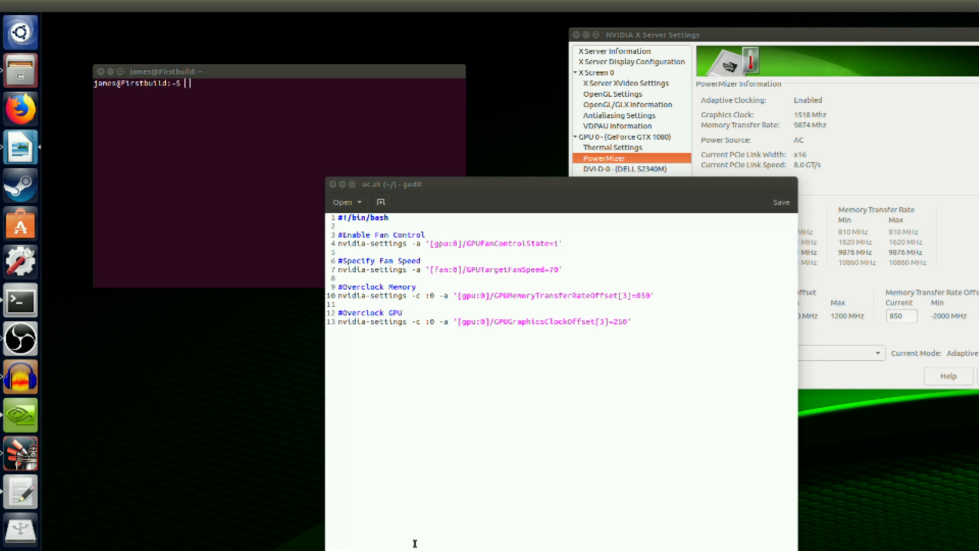
# Search the Dash for 'sta' and launch Startup Applications.
pyautogui.click(17, 32)
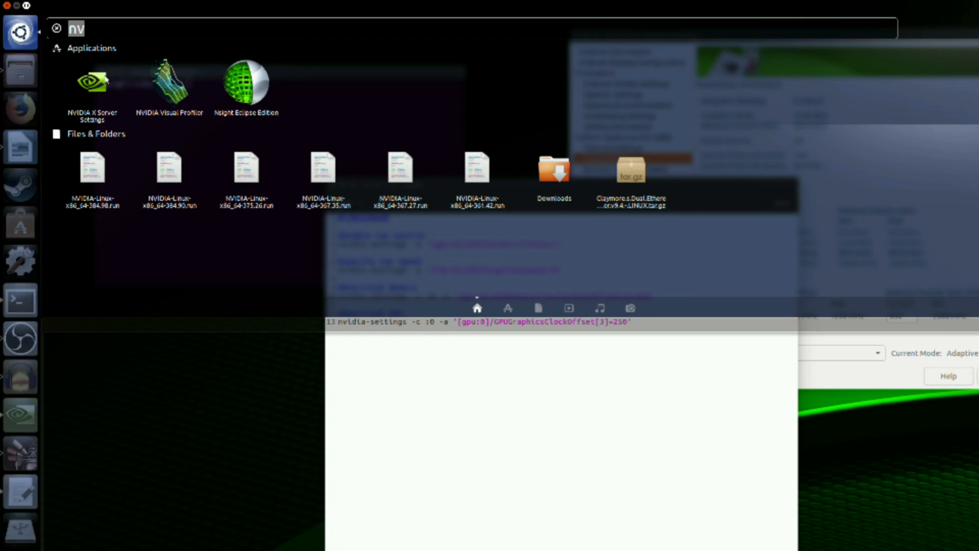
pyautogui.write('sta')
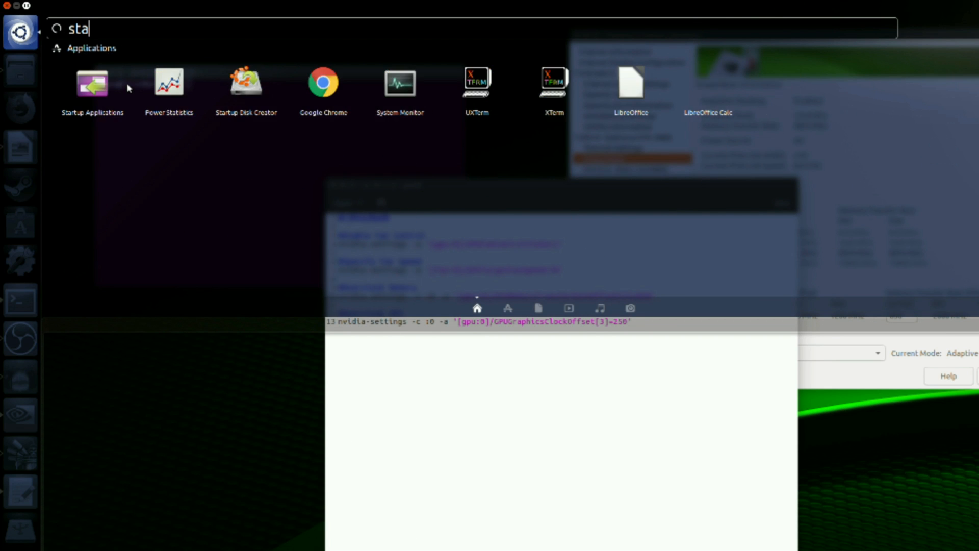
pyautogui.press('Escape')
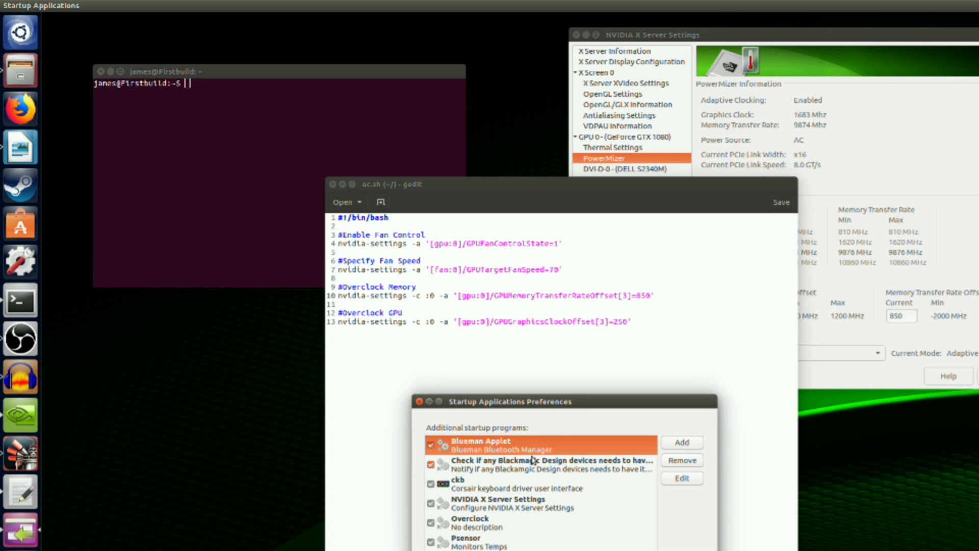
pyautogui.moveTo(675, 421)
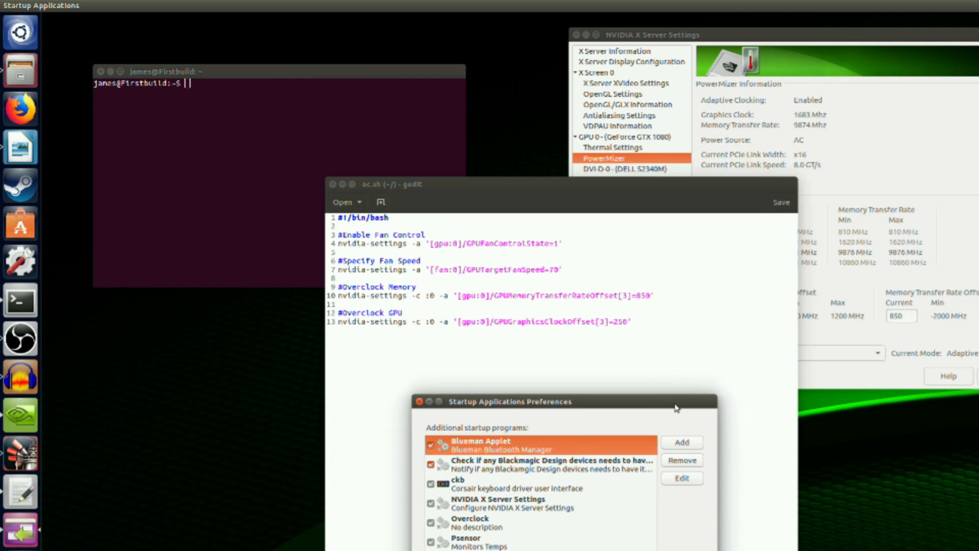
# Add a startup entry named oc that runs the oc.sh script from the home folder.
pyautogui.click(681, 441)
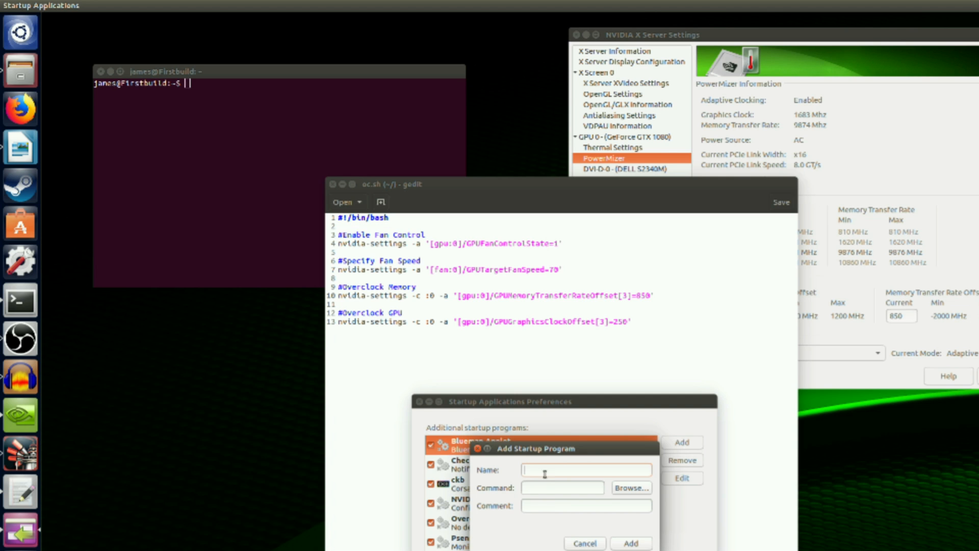
pyautogui.write('oc')
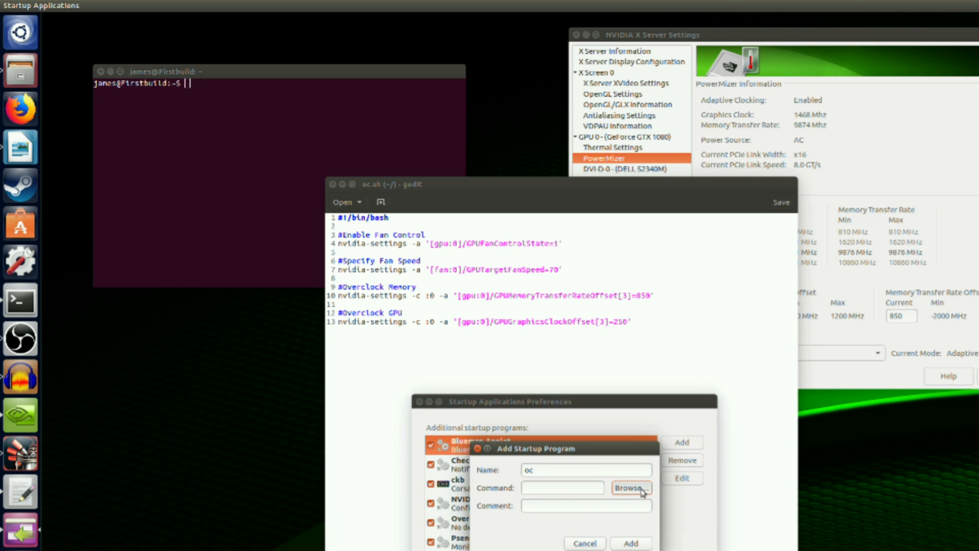
pyautogui.click(632, 487)
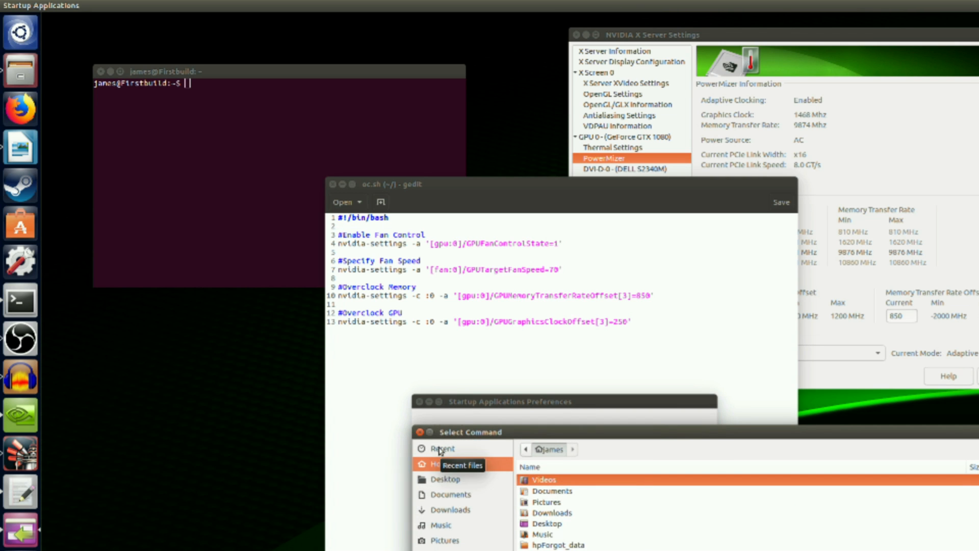
pyautogui.click(441, 448)
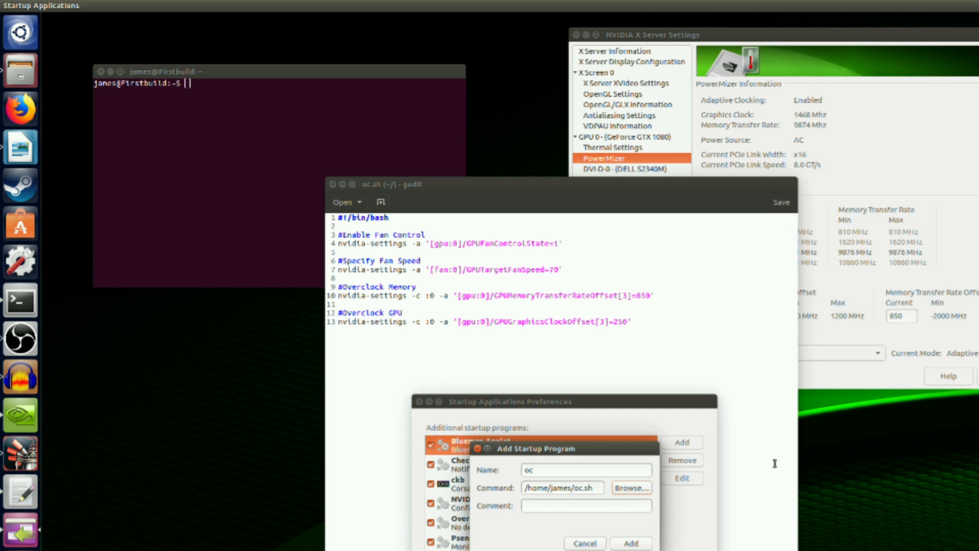
pyautogui.moveTo(748, 467)
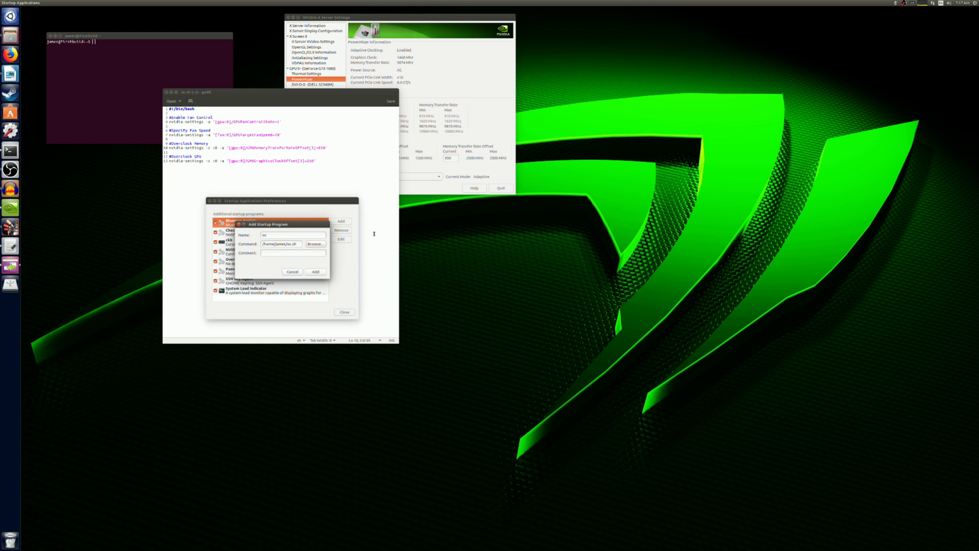
pyautogui.moveTo(487, 67)
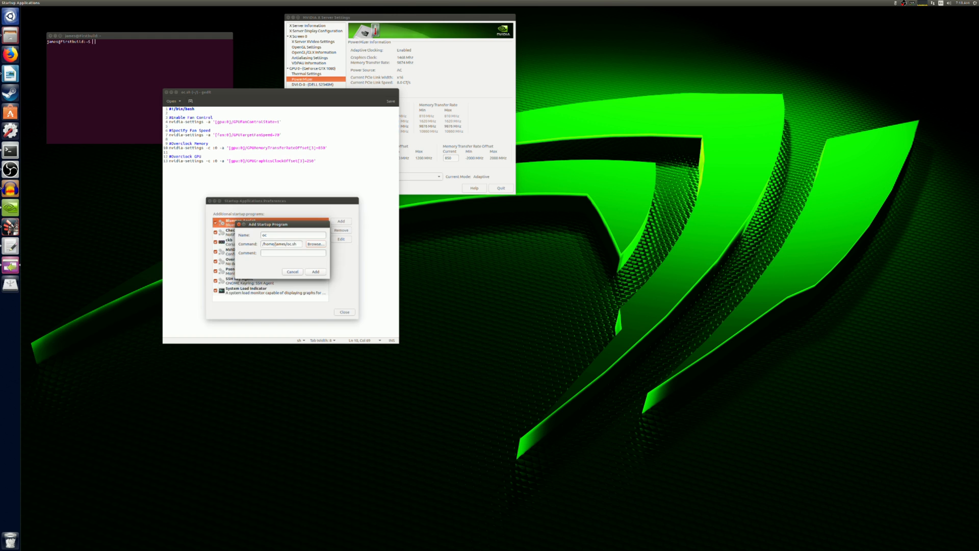
pyautogui.click(292, 272)
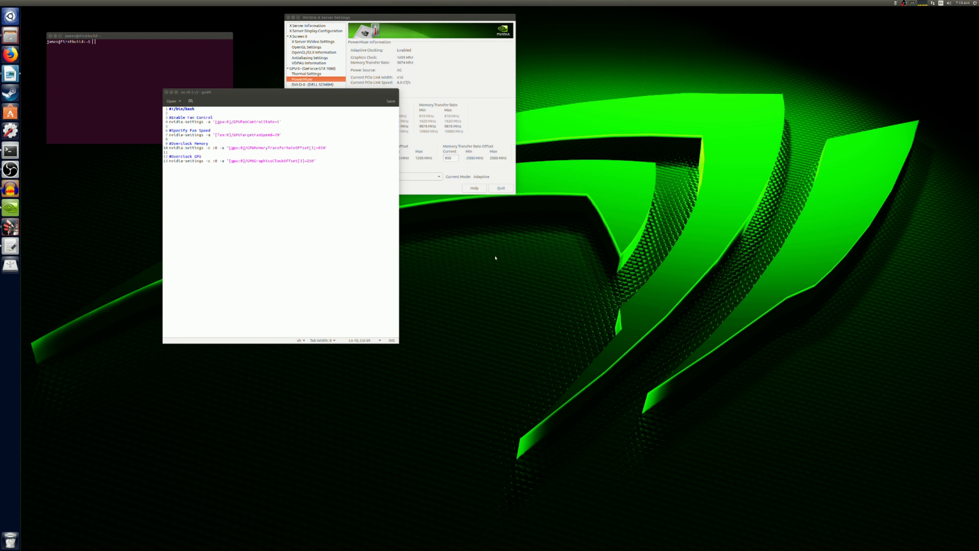